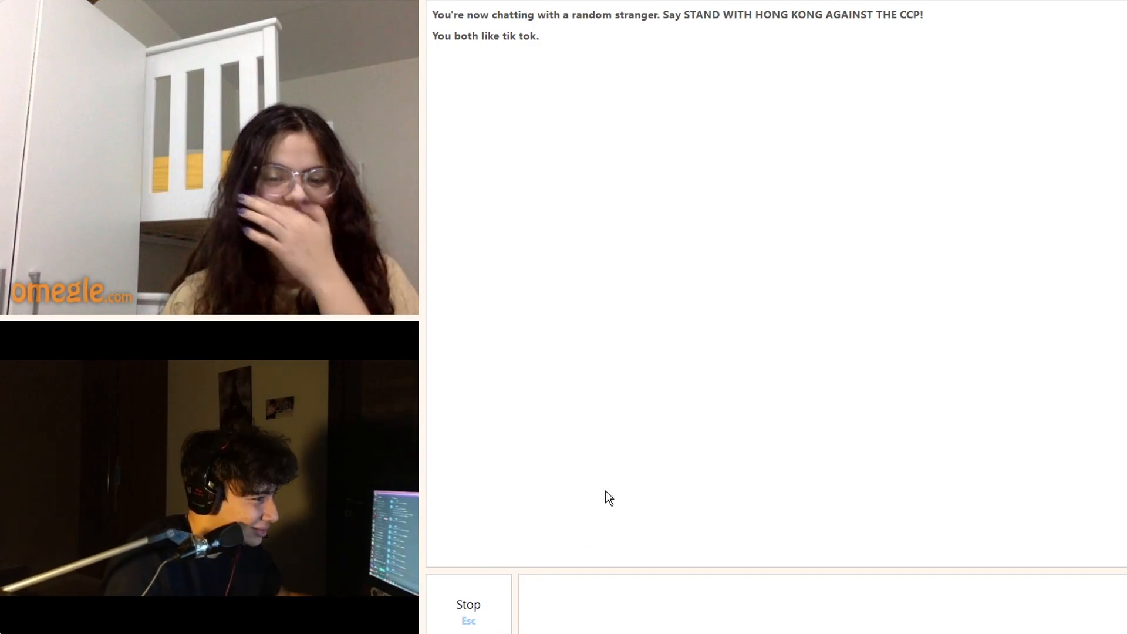
pyautogui.moveTo(775, 502)
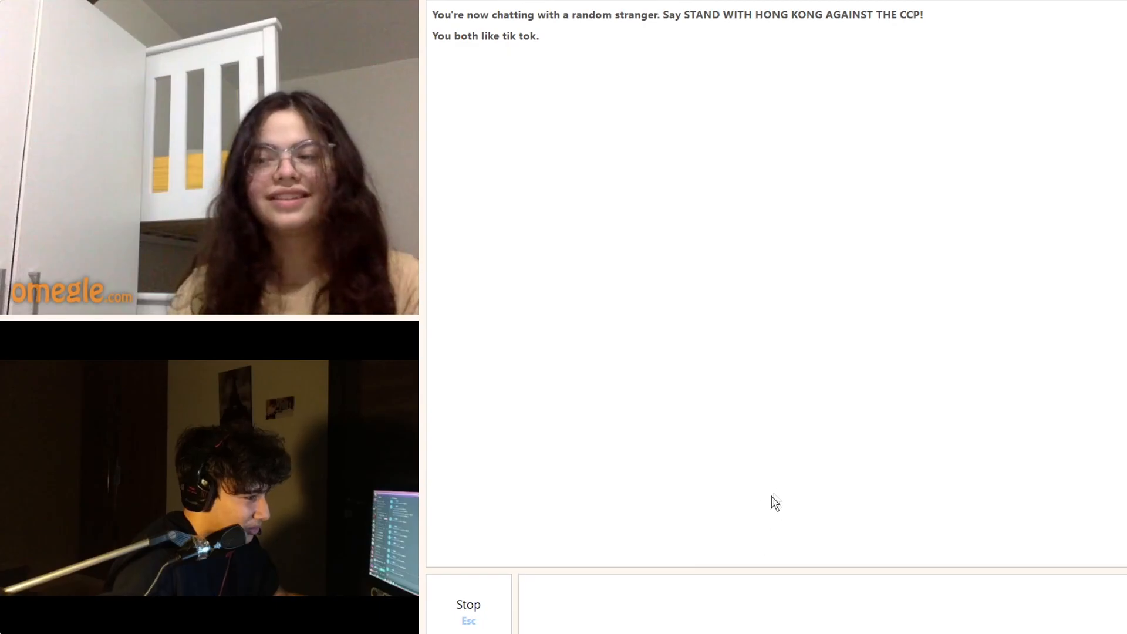